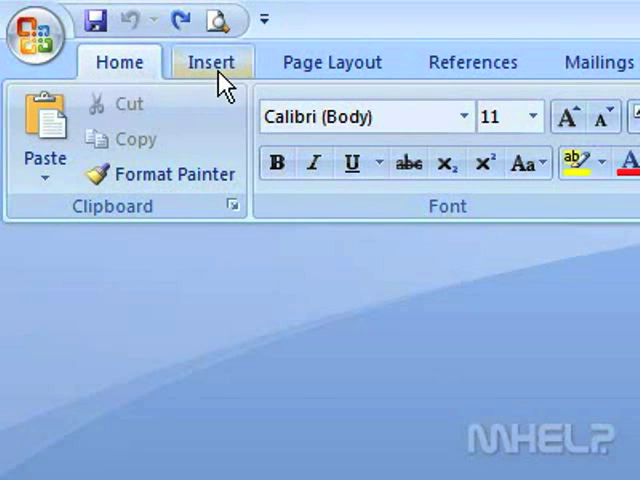
Step: Insert a 2-column, 2-row table into the blank document via Insert Table
{"action": "left_click", "coordinate": [212, 62]}
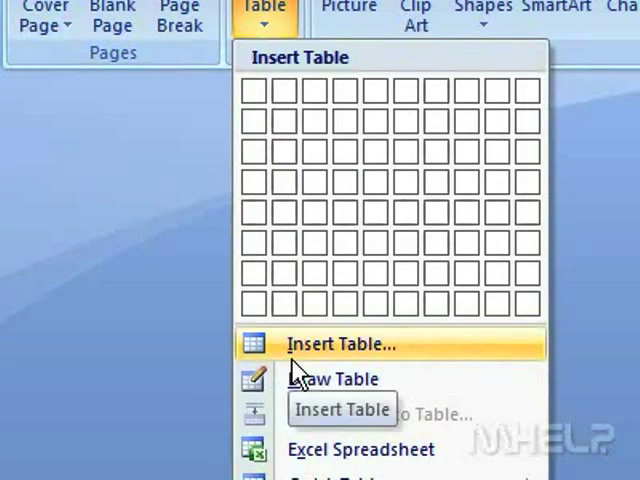
{"action": "mouse_move", "coordinate": [390, 378]}
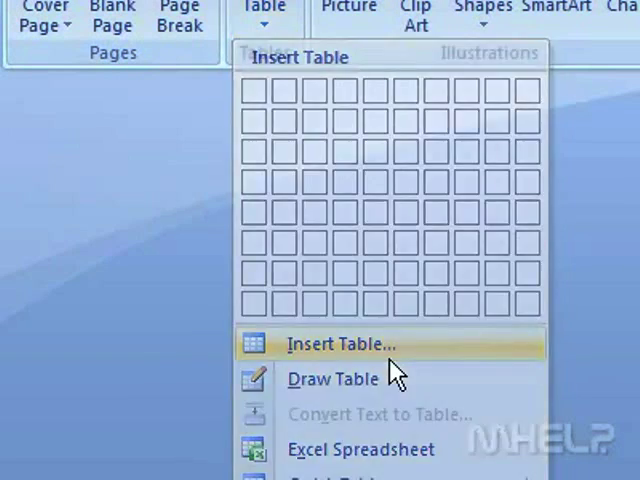
{"action": "left_click", "coordinate": [338, 344]}
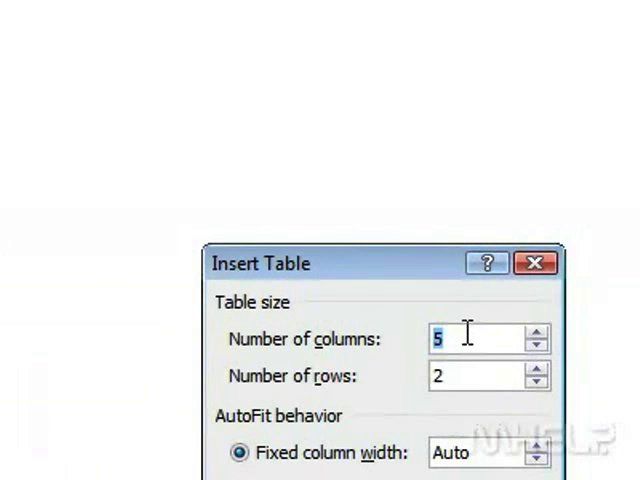
{"action": "type", "text": "2"}
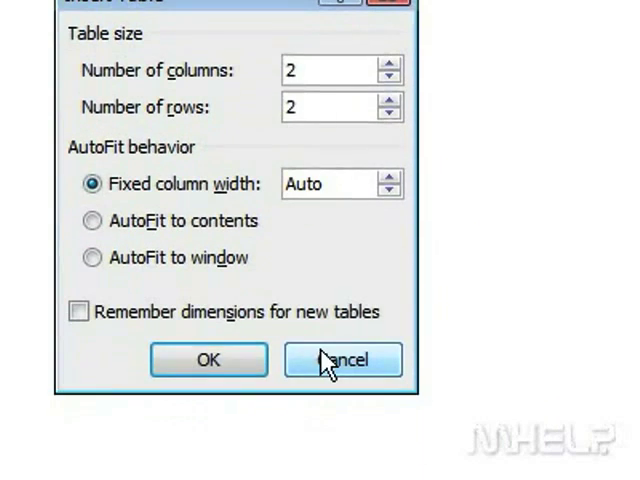
{"action": "mouse_move", "coordinate": [210, 360]}
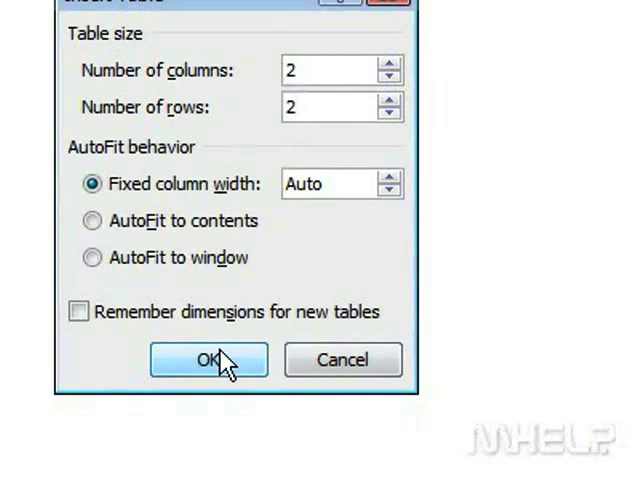
{"action": "left_click", "coordinate": [208, 360]}
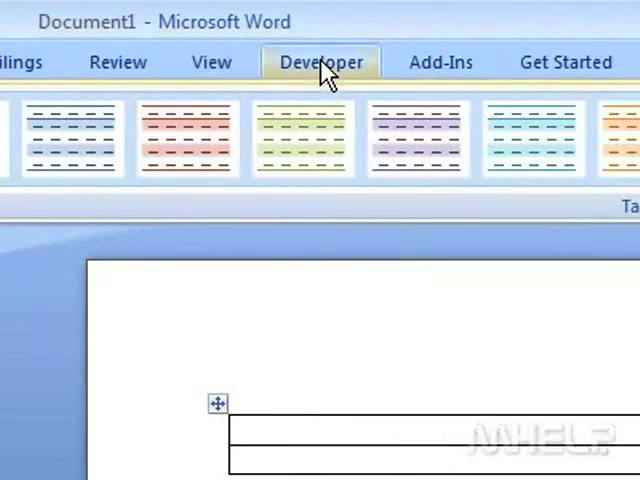
Step: Show the Developer features and review the Legacy Tools form controls list
{"action": "left_click", "coordinate": [320, 60]}
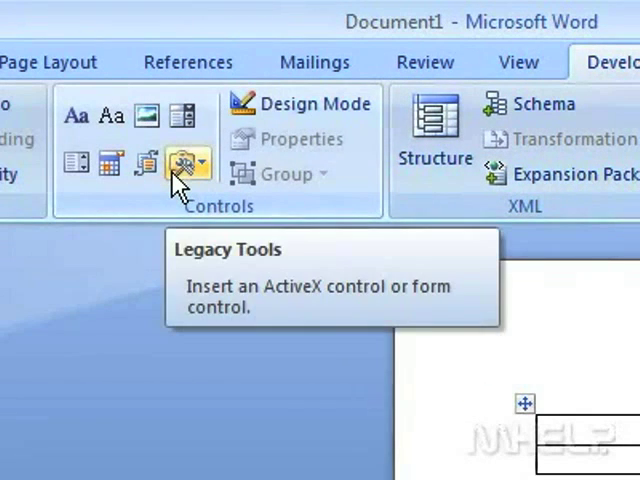
{"action": "left_click", "coordinate": [188, 164]}
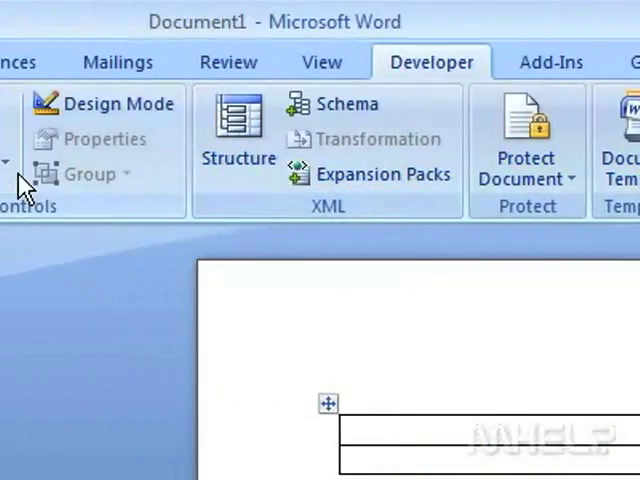
{"action": "left_click", "coordinate": [160, 160]}
{"action": "type", "text": "W"}
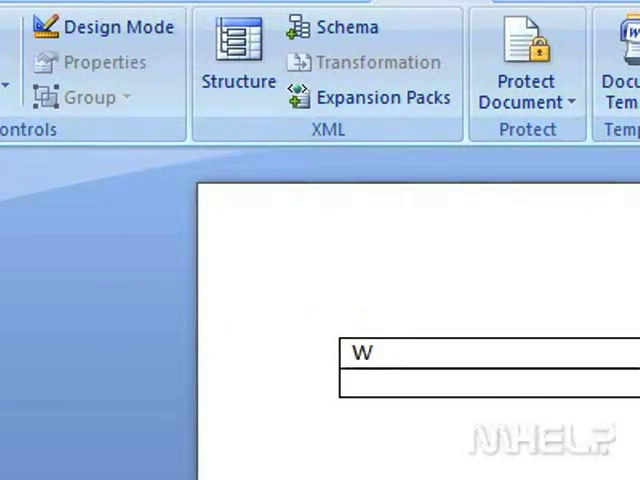
Step: Label the rows 'Wake up' and 'Go to work' and AutoFit the table to its contents
{"action": "type", "text": "ake up"}
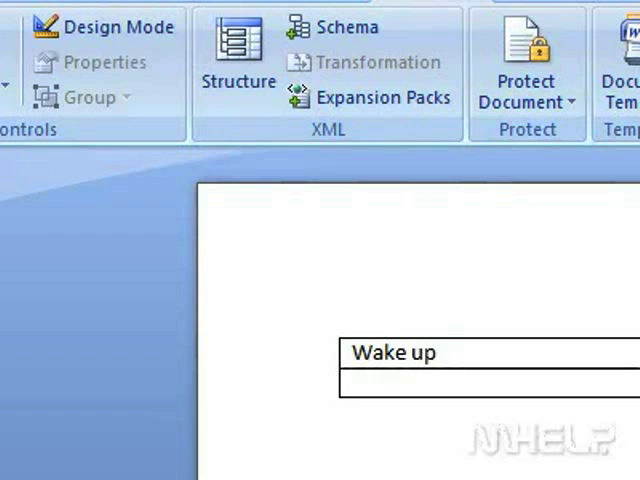
{"action": "type", "text": "Go"}
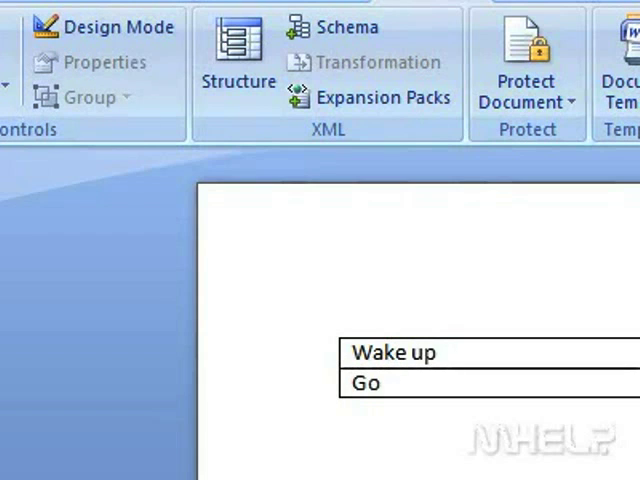
{"action": "type", "text": "to work"}
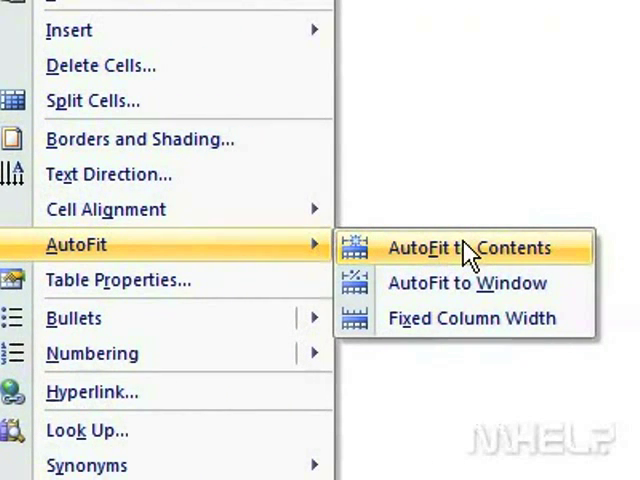
{"action": "left_click", "coordinate": [468, 246]}
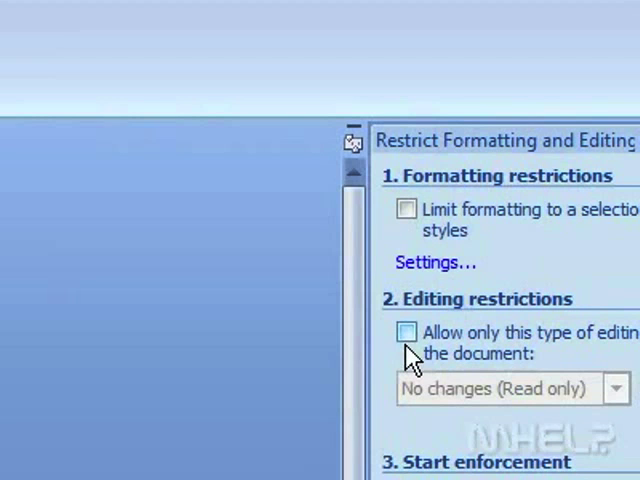
Step: Allow only 'Filling in forms' editing in the Restrict Formatting and Editing pane
{"action": "left_click", "coordinate": [408, 332]}
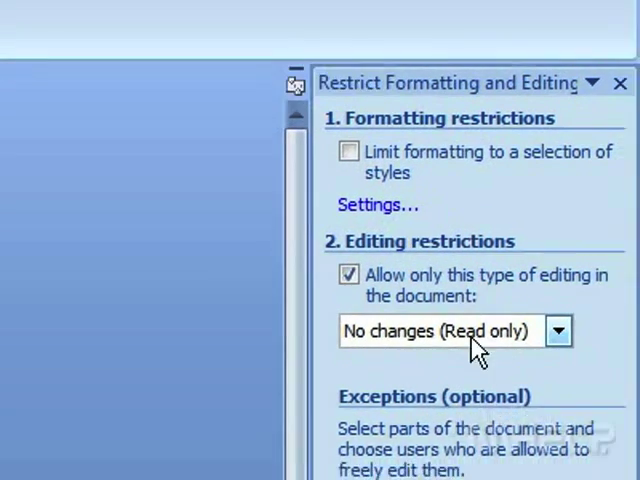
{"action": "left_click", "coordinate": [558, 332]}
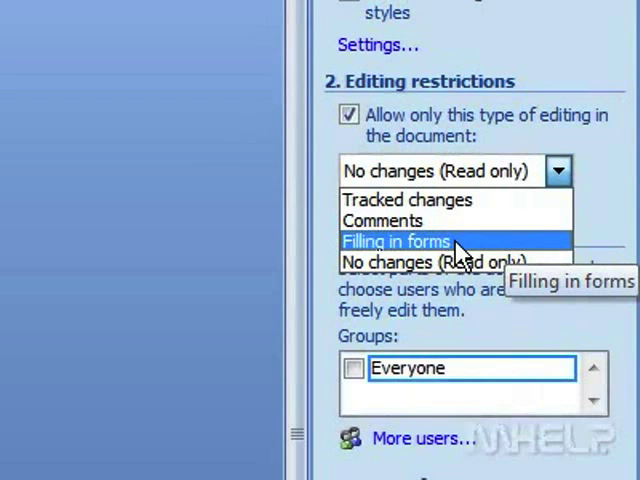
{"action": "left_click", "coordinate": [396, 240]}
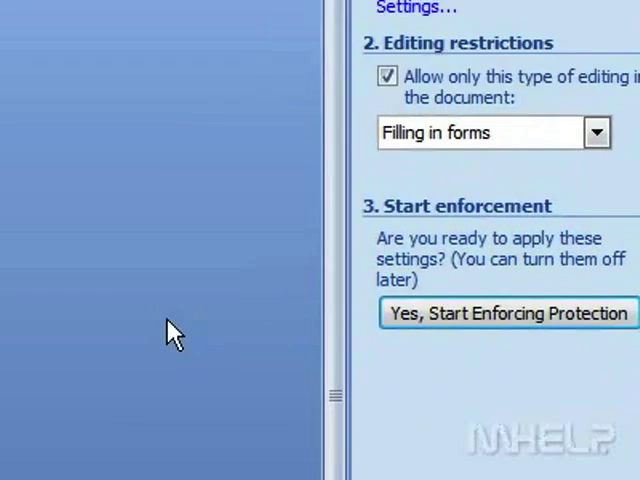
Step: Start enforcing the forms-only protection and confirm it with a password
{"action": "left_click", "coordinate": [508, 312]}
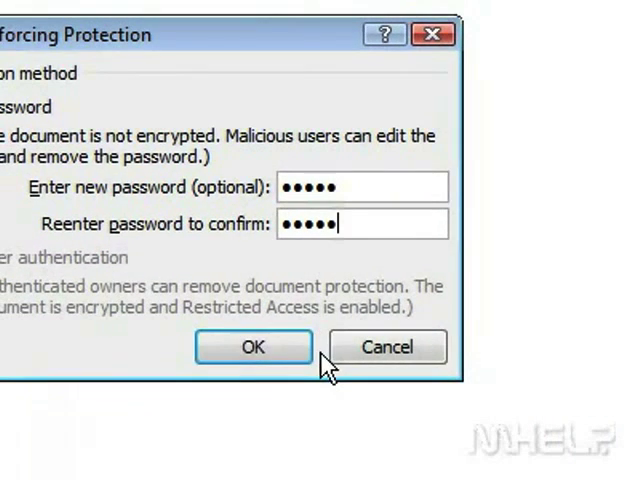
{"action": "left_click", "coordinate": [252, 348]}
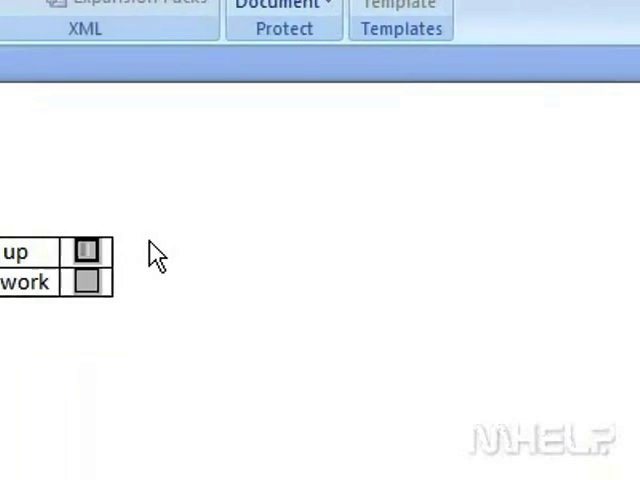